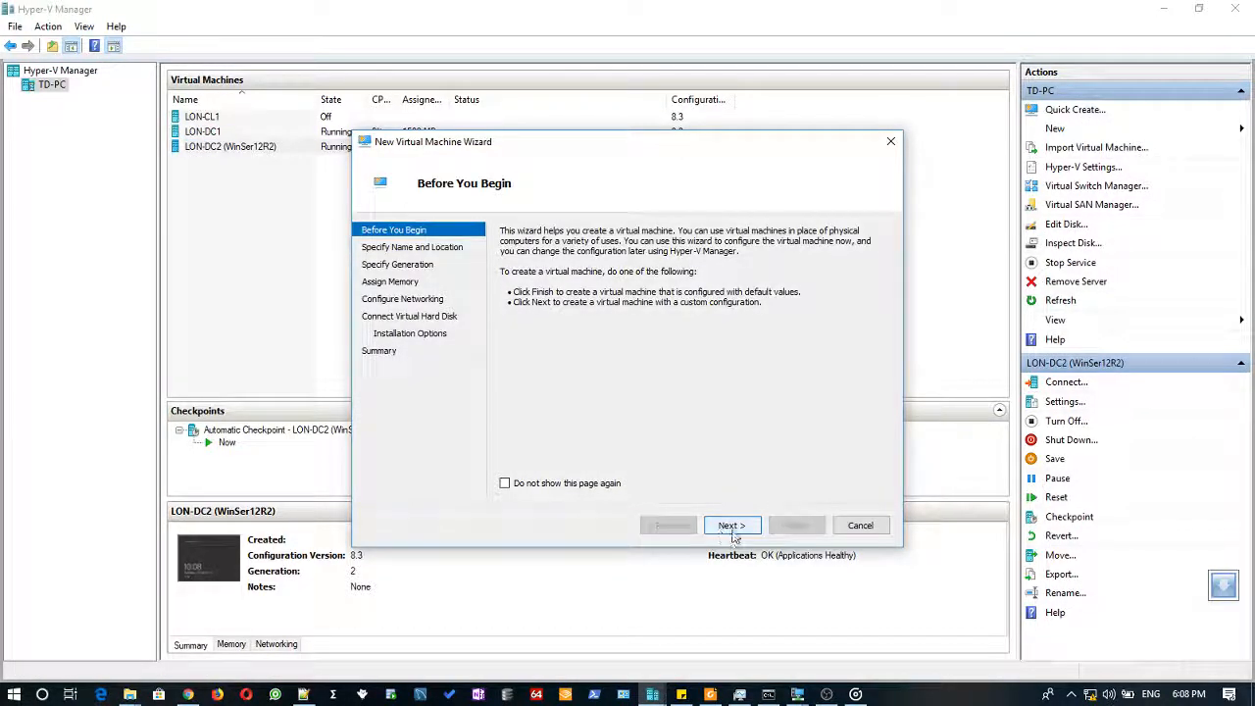
# - Name the new virtual machine LON-SVR1 and make it Generation 2
pyautogui.click(732, 525)
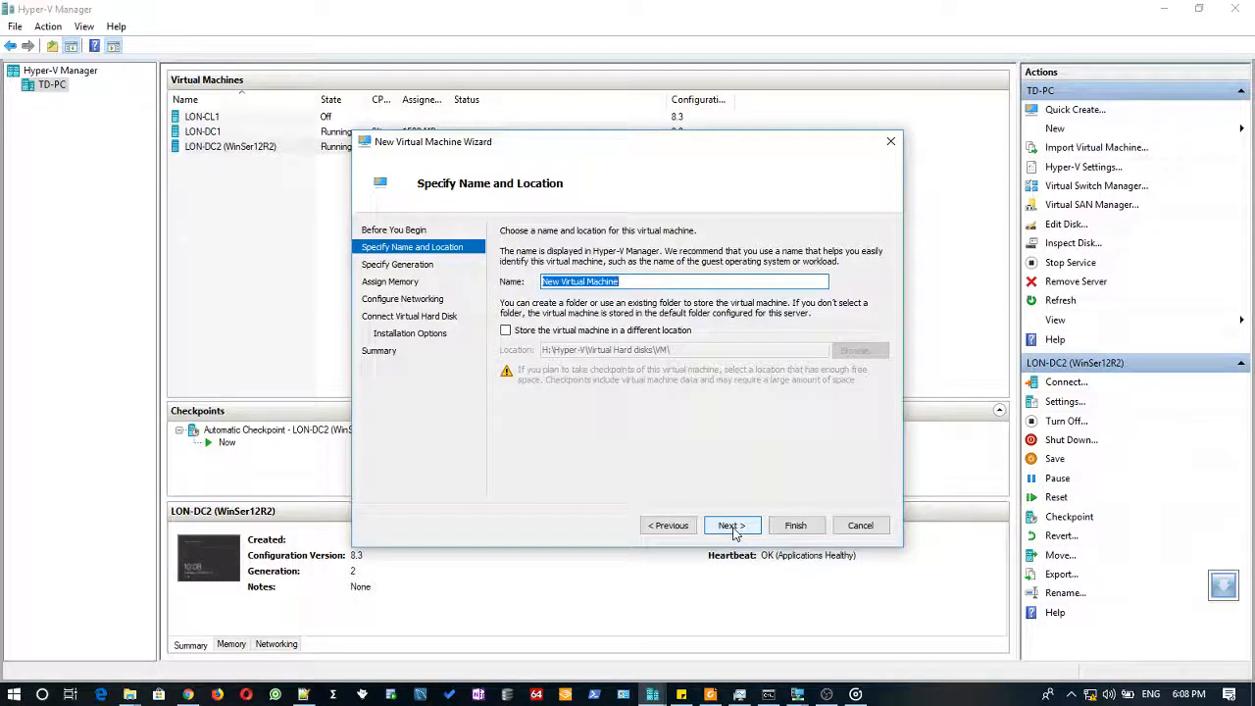
pyautogui.write('LON-SVR1')
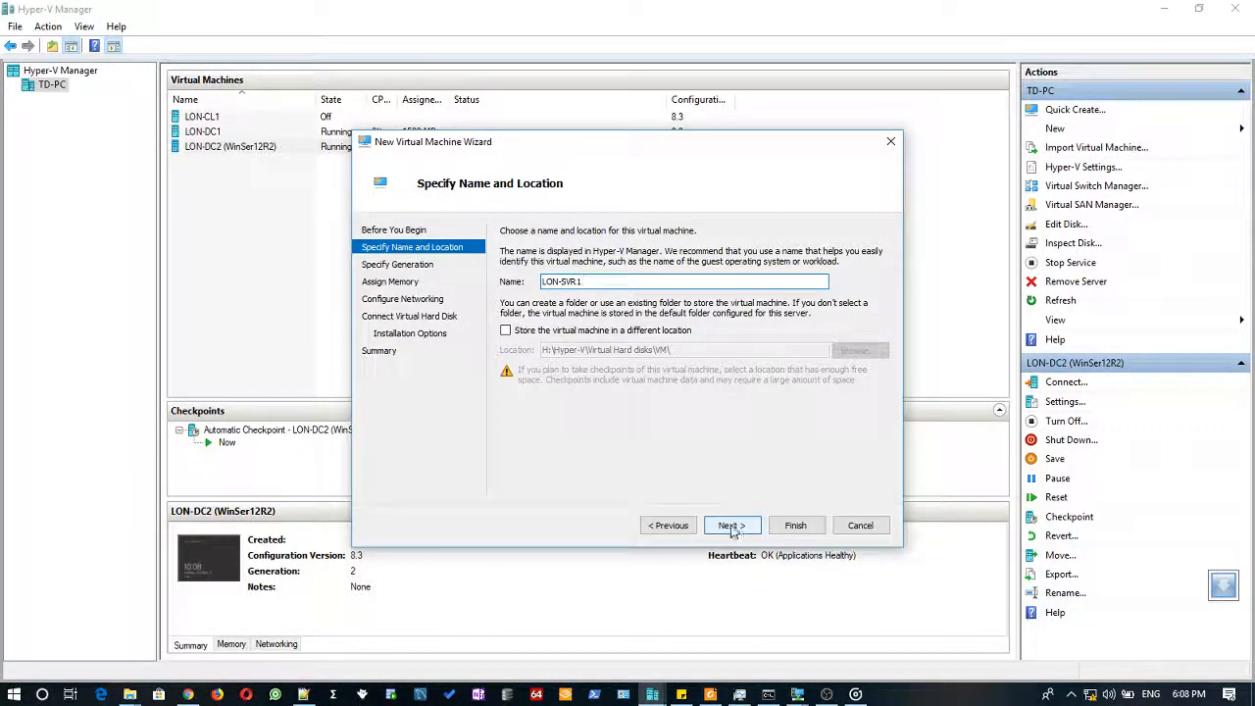
pyautogui.click(731, 525)
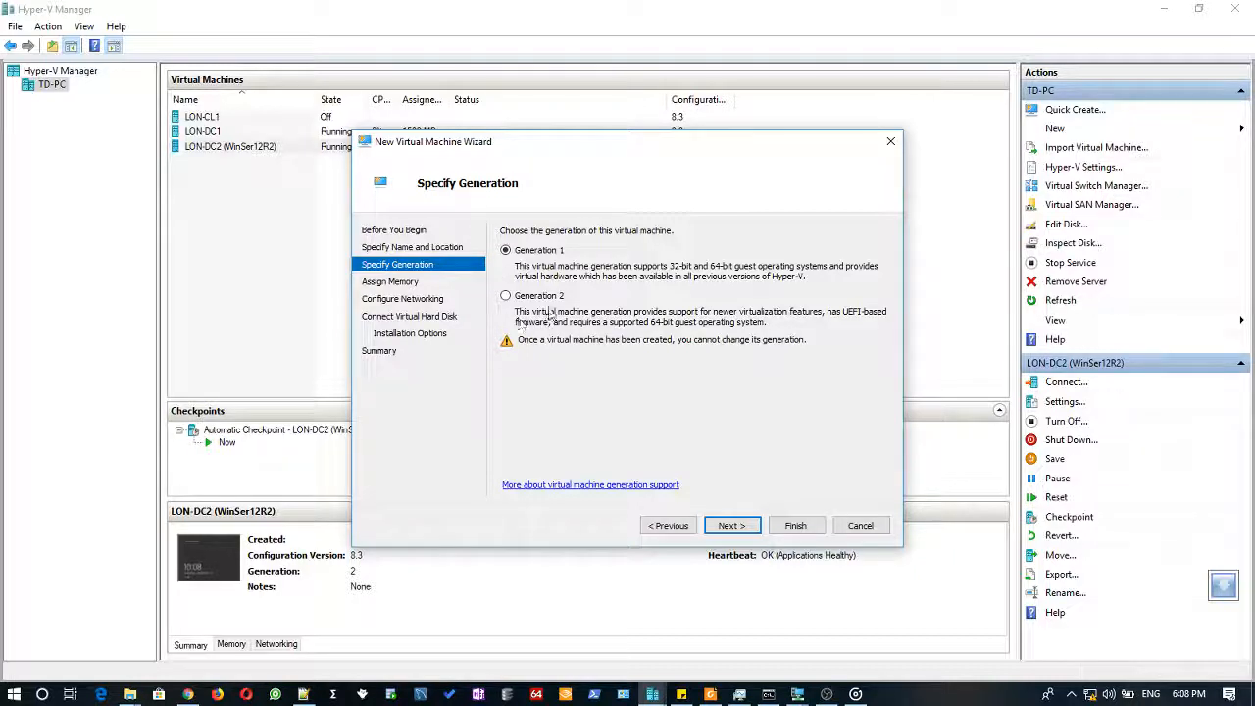
pyautogui.click(505, 295)
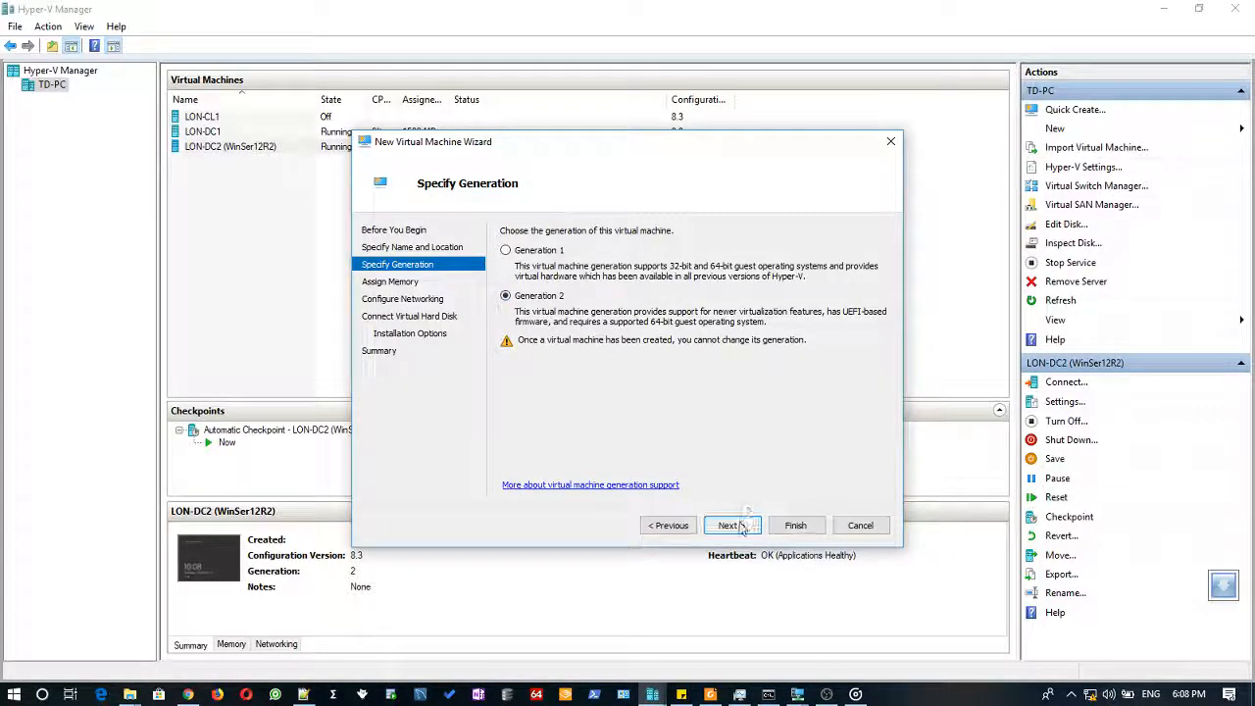
pyautogui.click(730, 525)
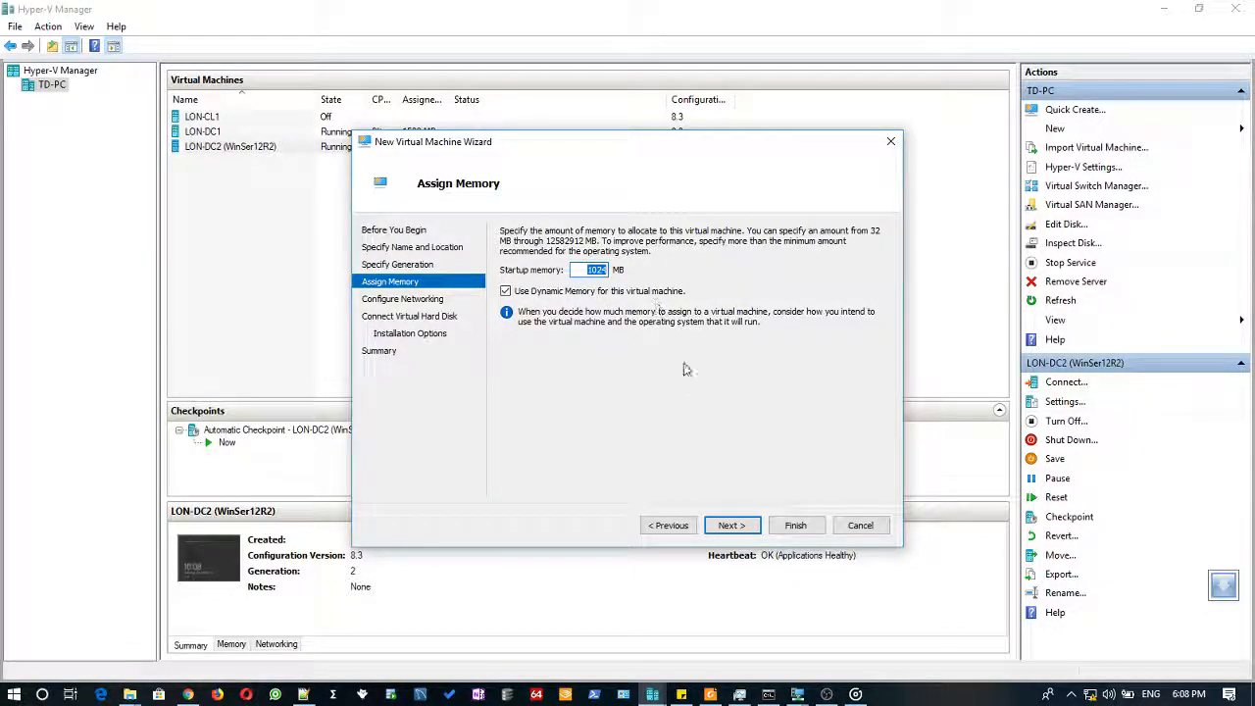
# - Keep the default memory and connect the VM to the Private virtual switch
pyautogui.click(732, 525)
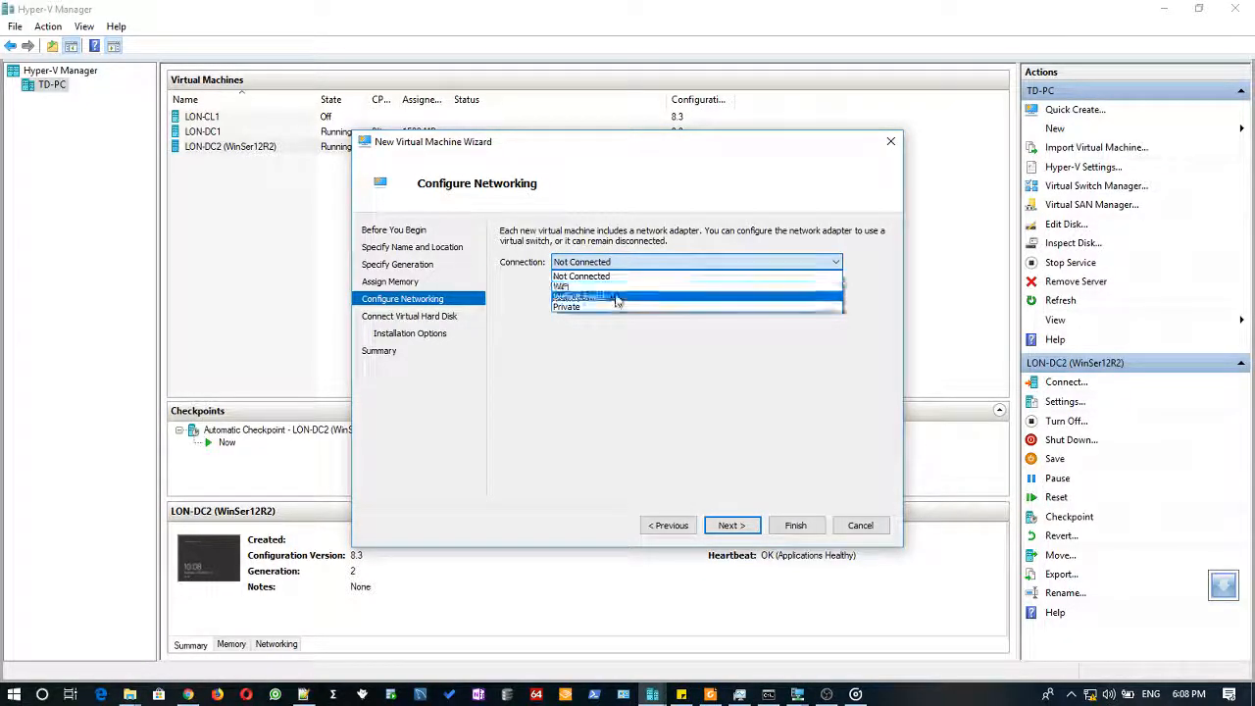
pyautogui.click(566, 306)
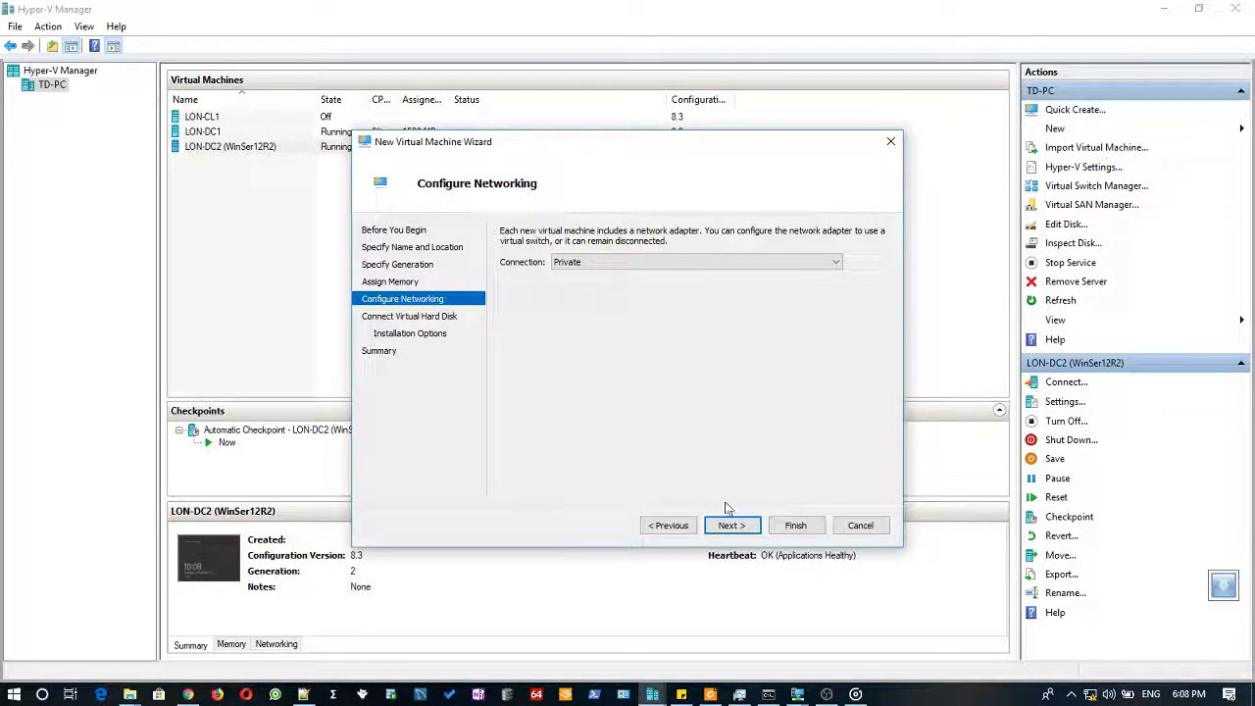
pyautogui.click(731, 524)
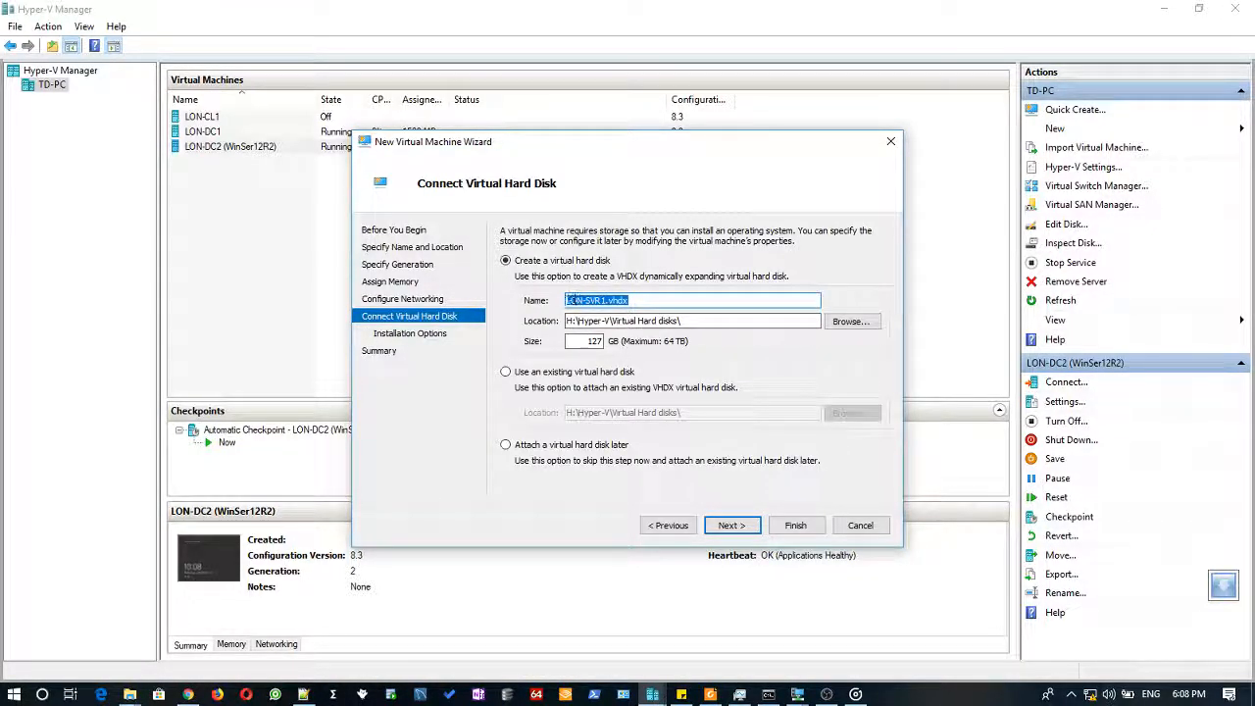
# - Size the new virtual hard disk LON-SVR1.vhdx at 50 GB
pyautogui.click(691, 320)
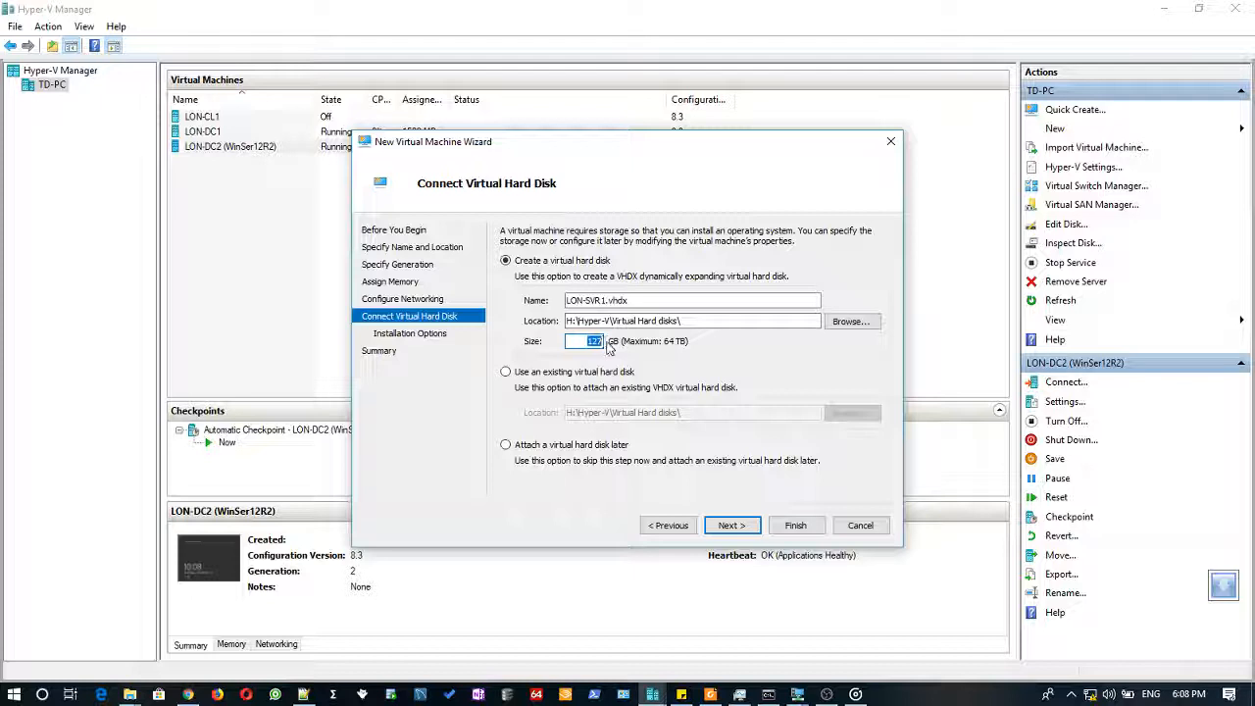
pyautogui.write('50')
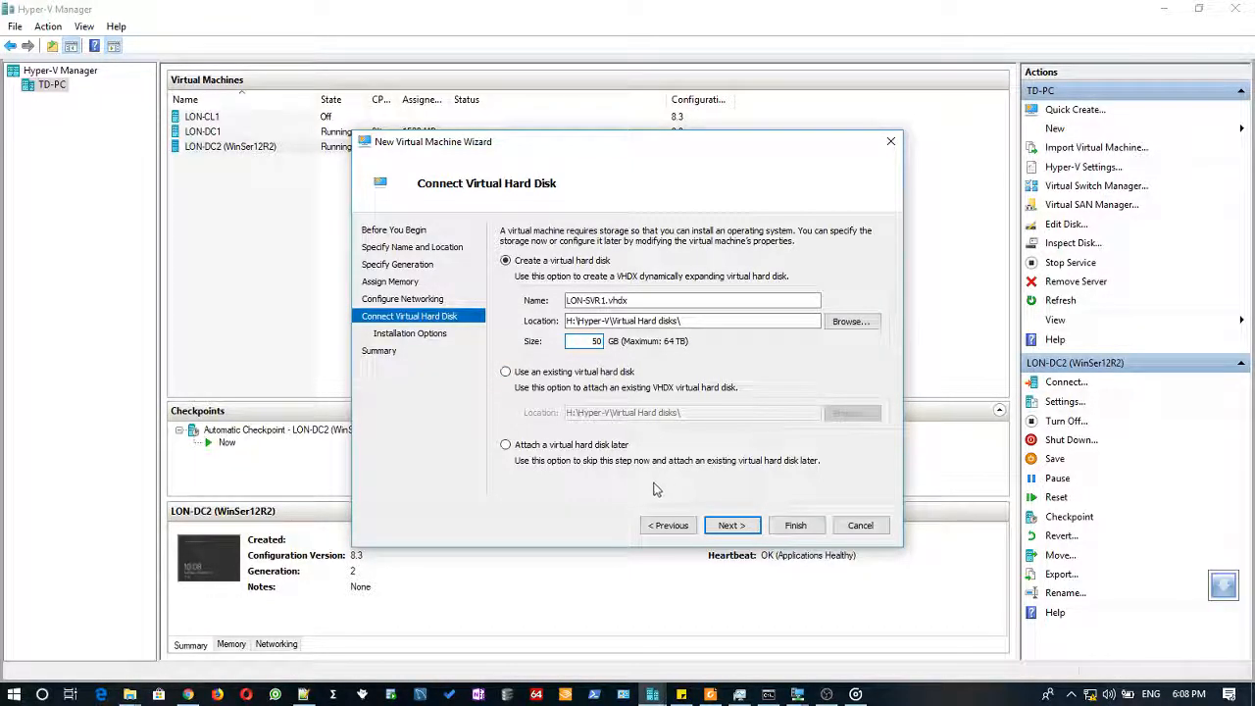
pyautogui.click(731, 525)
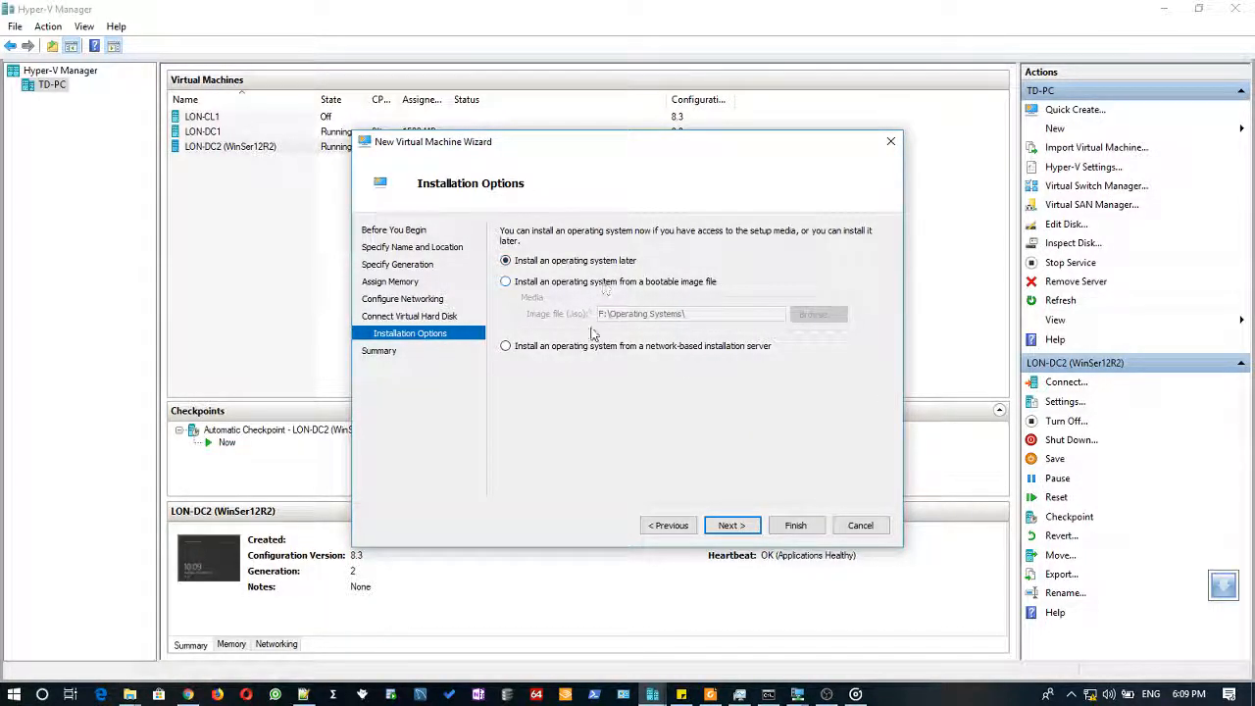
# - Install the operating system from the bootable image file WinServ2019.ISO
pyautogui.click(505, 282)
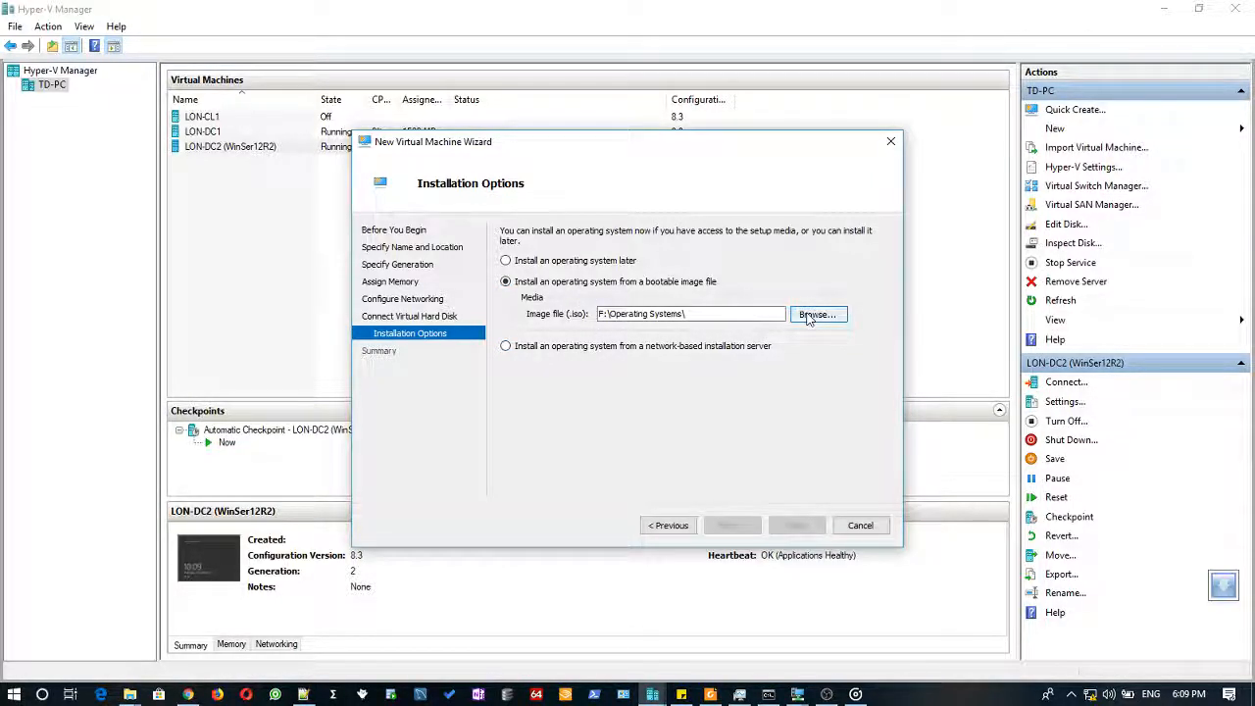
pyautogui.click(817, 314)
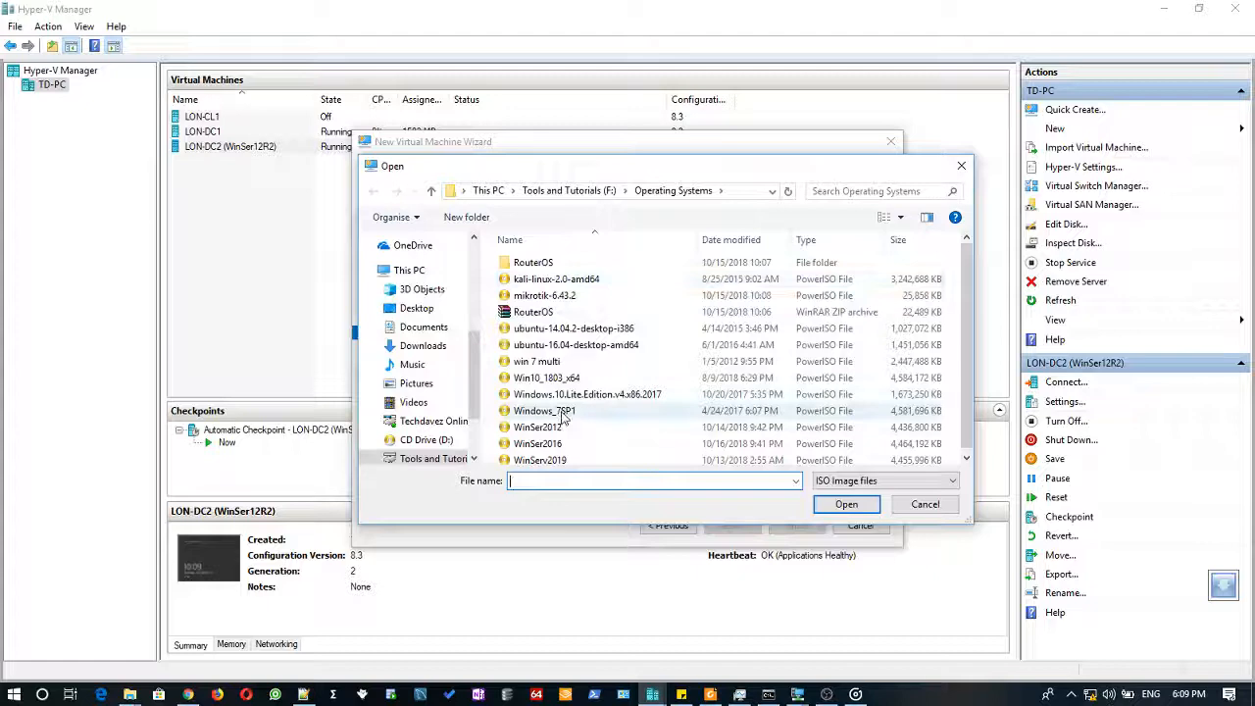
pyautogui.click(540, 456)
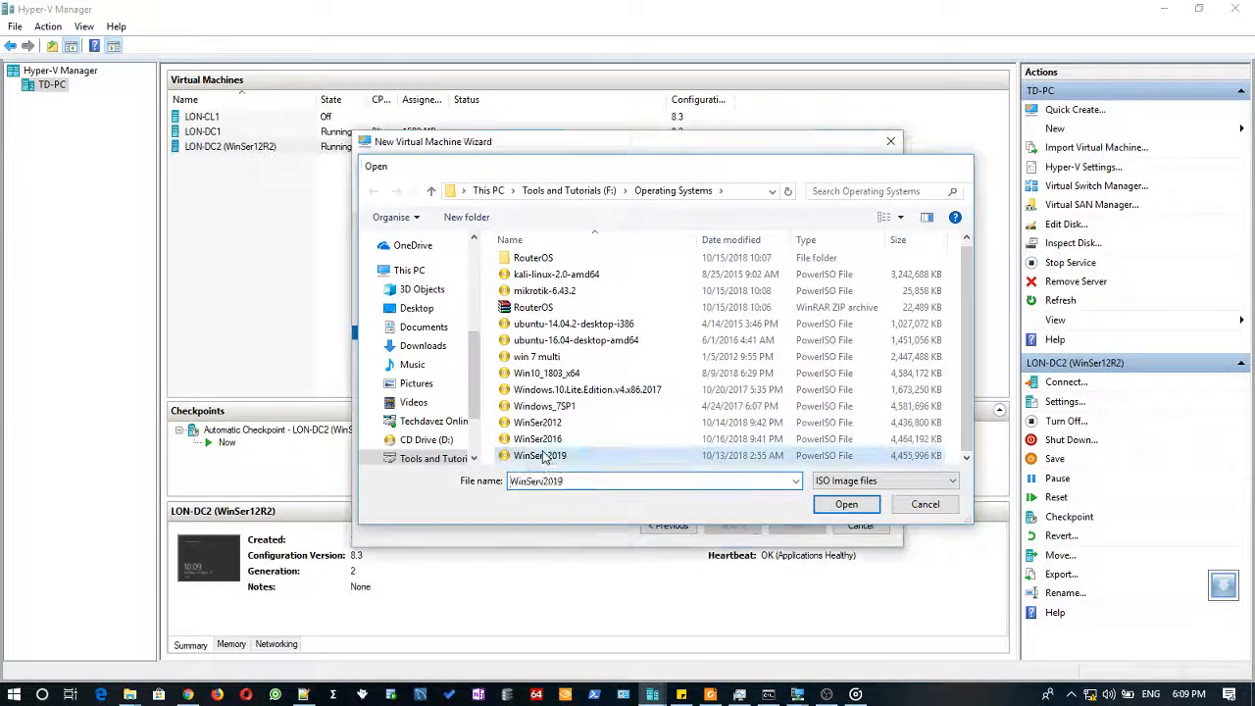
pyautogui.click(845, 503)
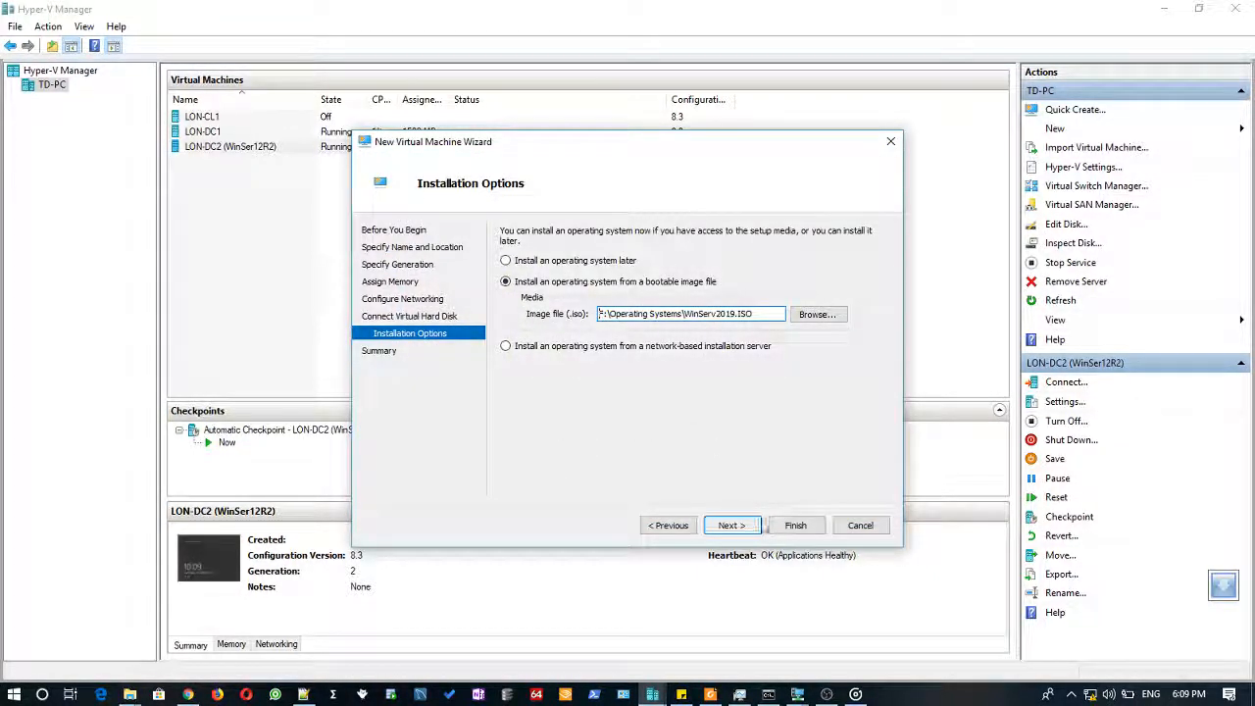
pyautogui.click(731, 525)
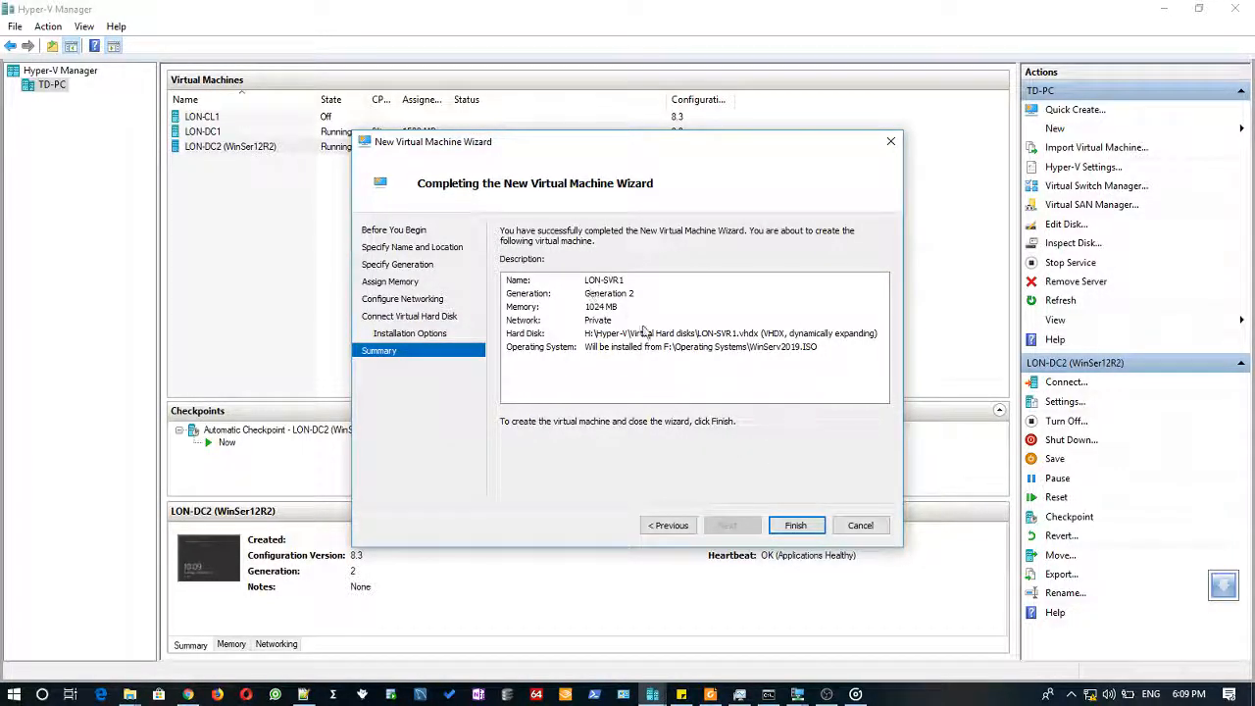
# - Finish the wizard so LON-SVR1 is created and listed as Off
pyautogui.click(795, 524)
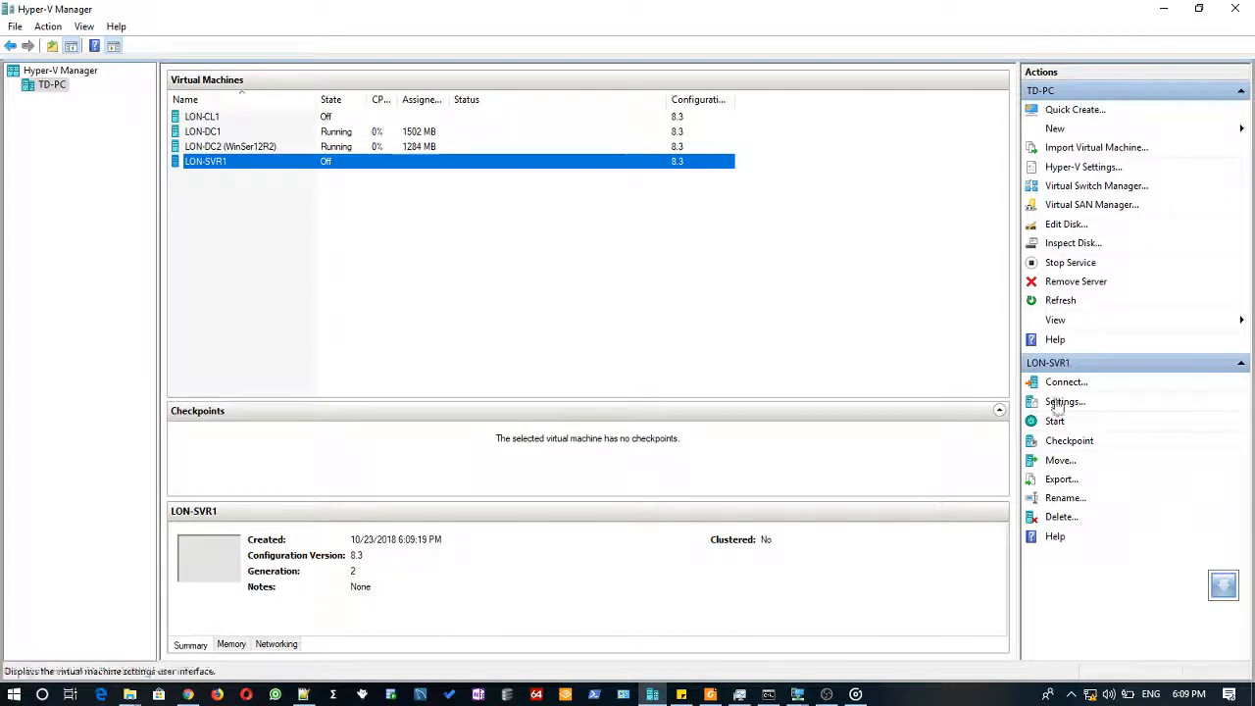
# - In LON-SVR1's settings, review firmware and memory and raise virtual processors to 2
pyautogui.click(1065, 401)
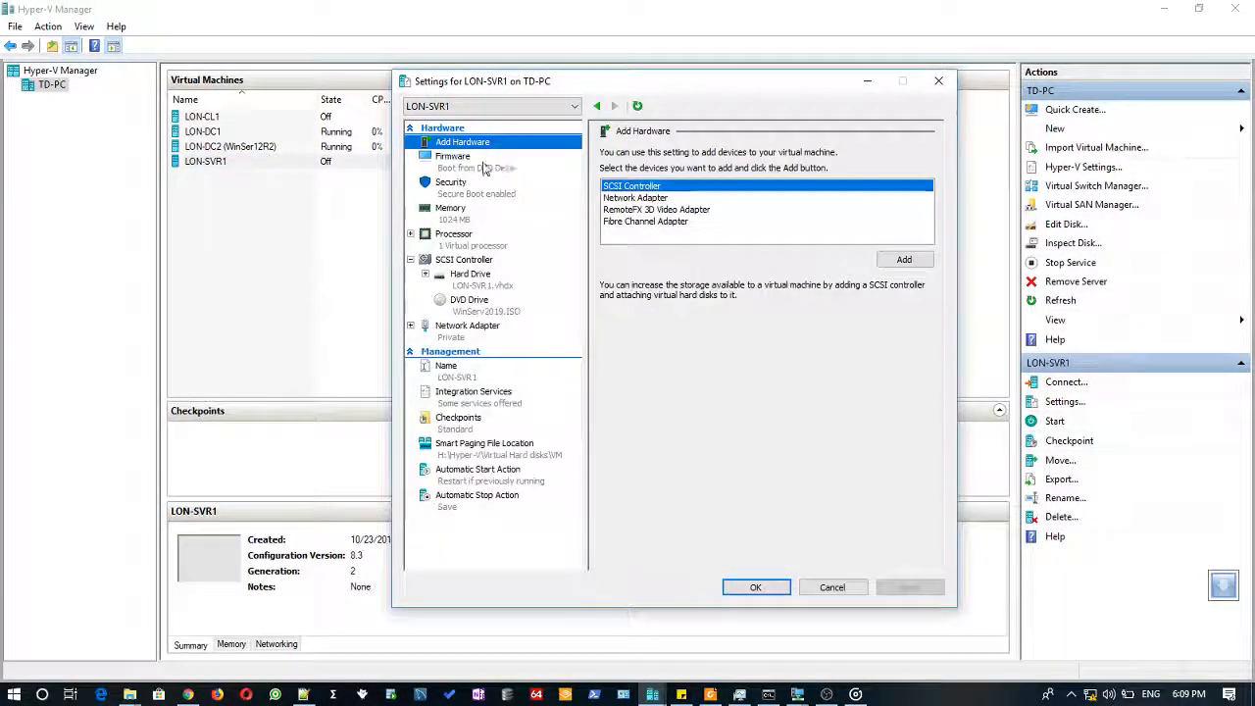
pyautogui.click(452, 156)
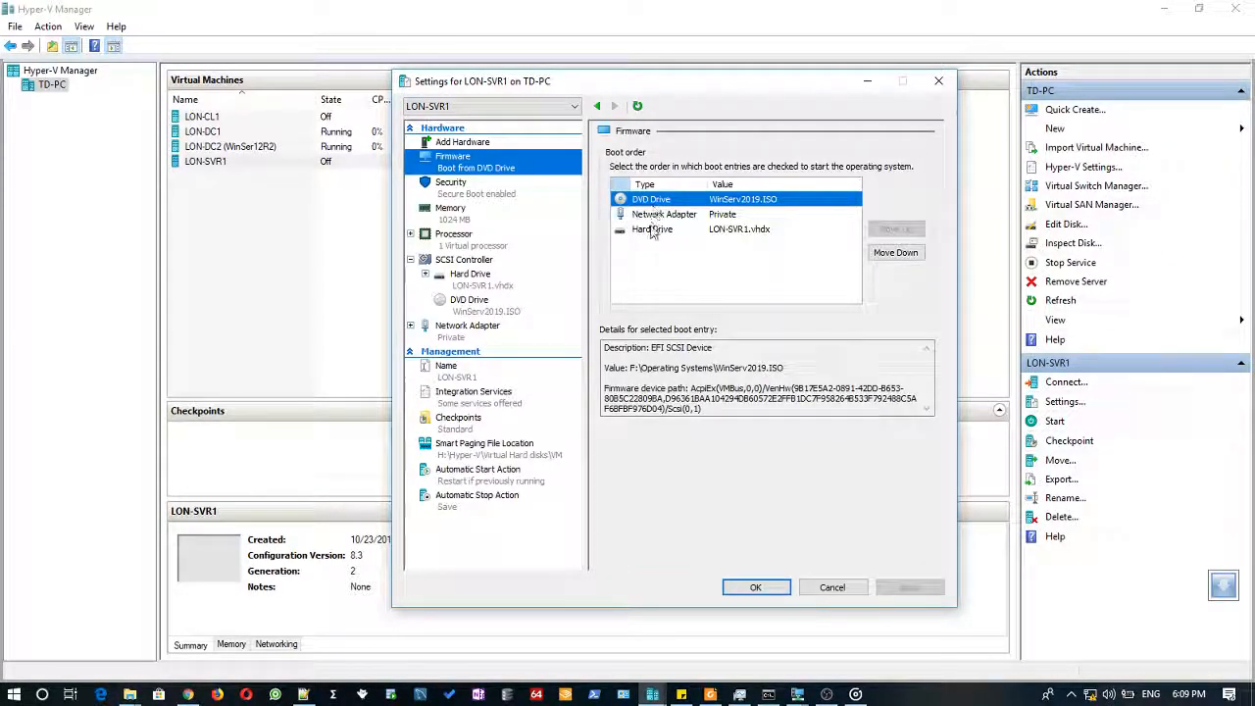
pyautogui.click(450, 207)
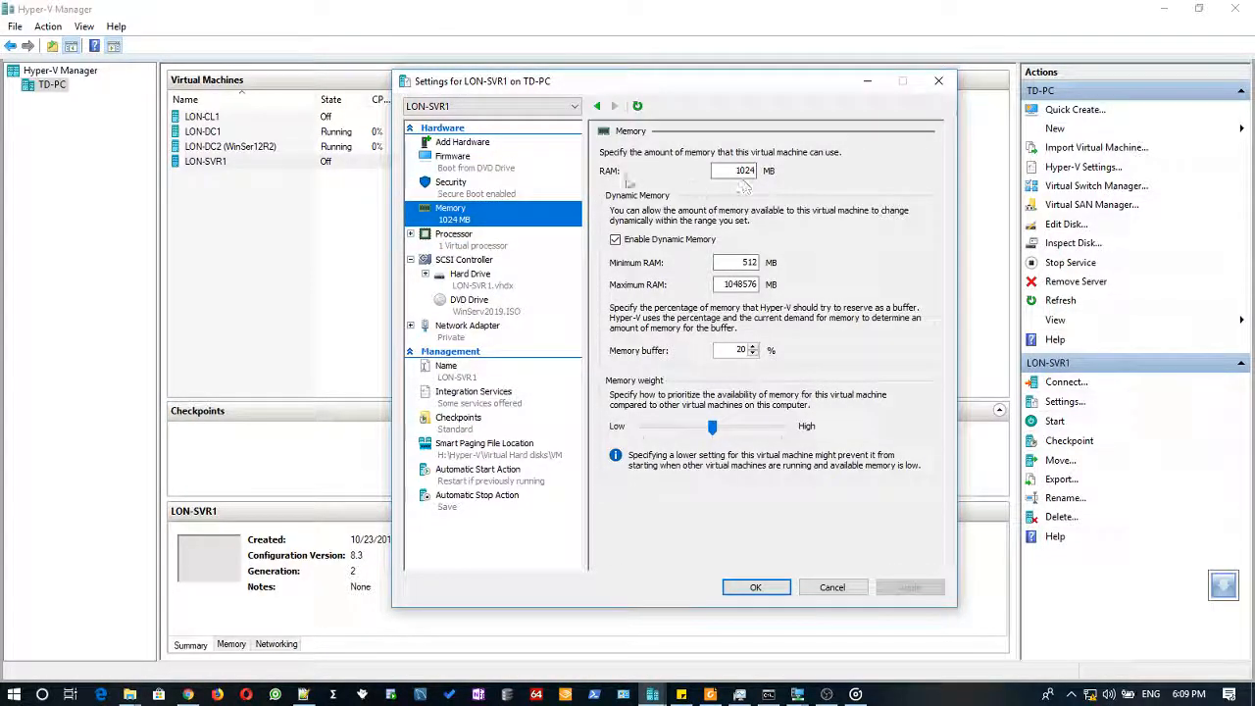
pyautogui.click(454, 234)
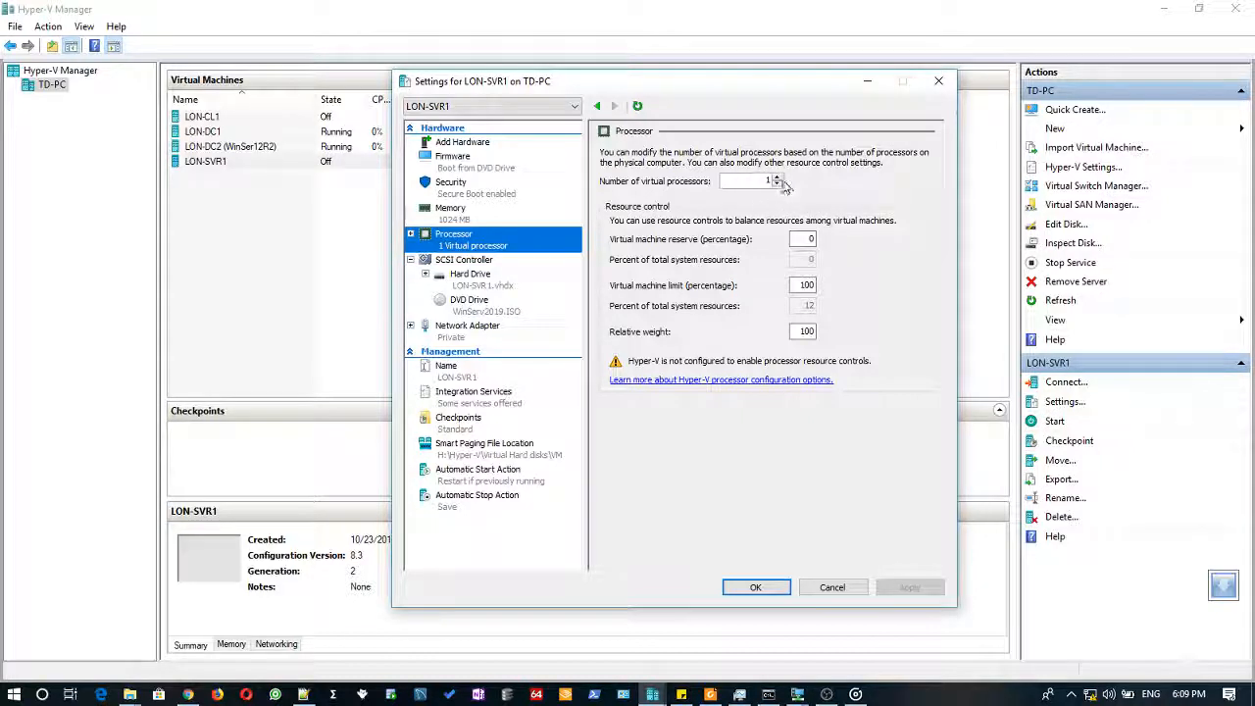
pyautogui.click(777, 176)
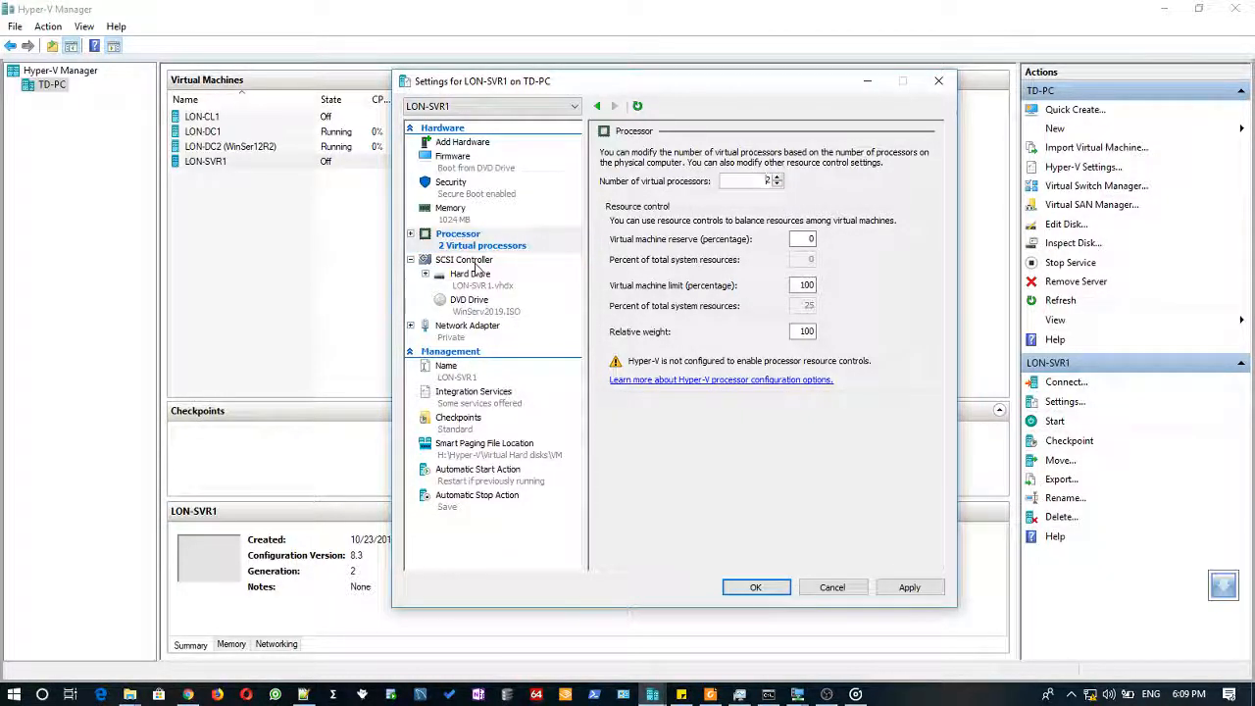
# - Review DVD, hard drive and network adapter, save the settings, and connect to LON-SVR1
pyautogui.click(468, 299)
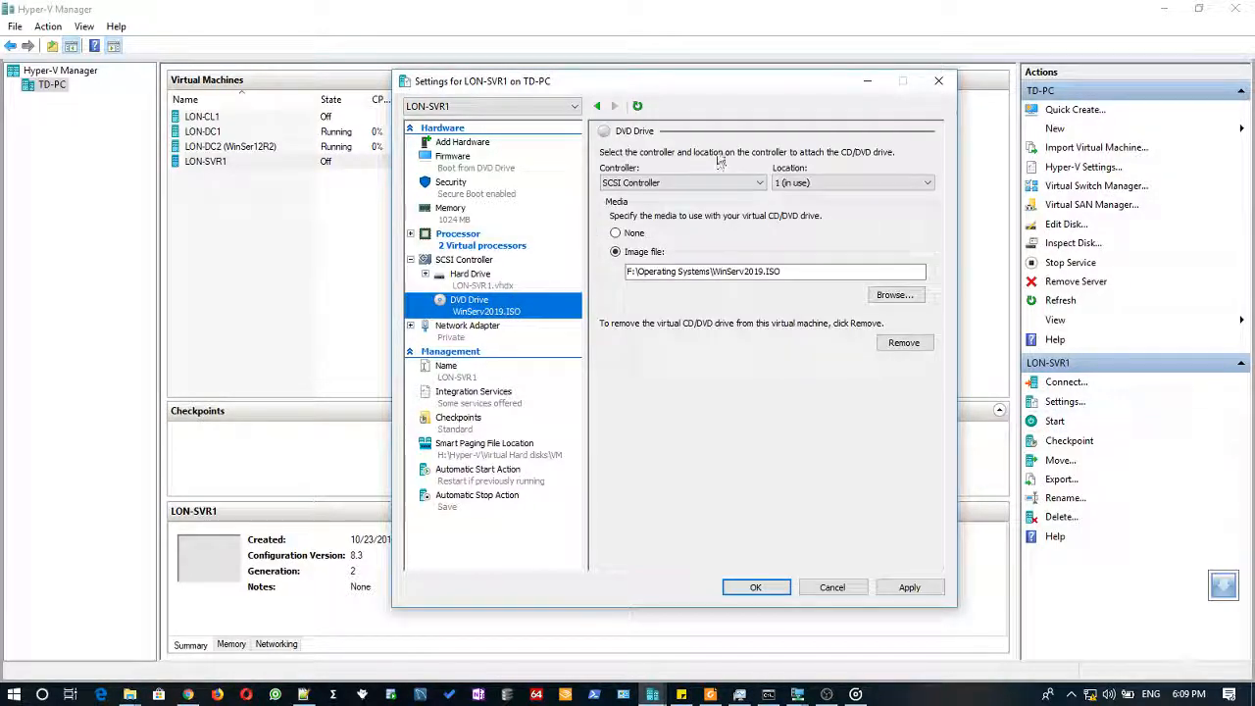
pyautogui.click(471, 273)
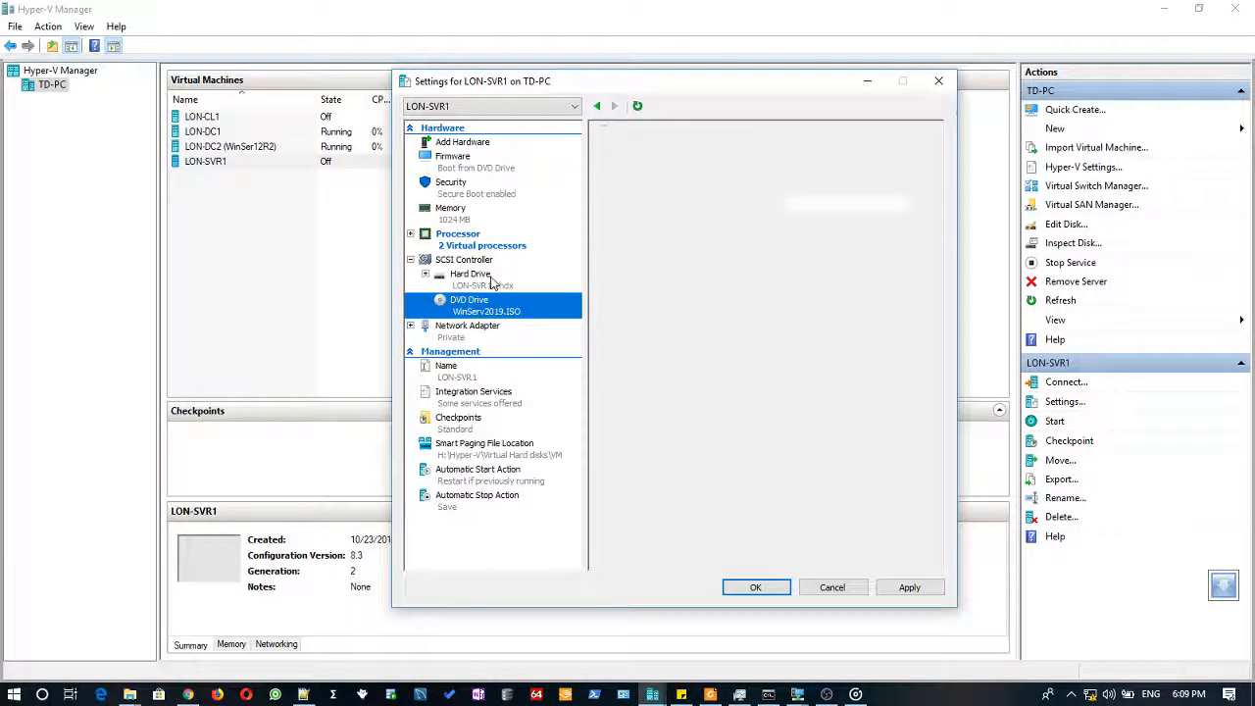
pyautogui.click(470, 273)
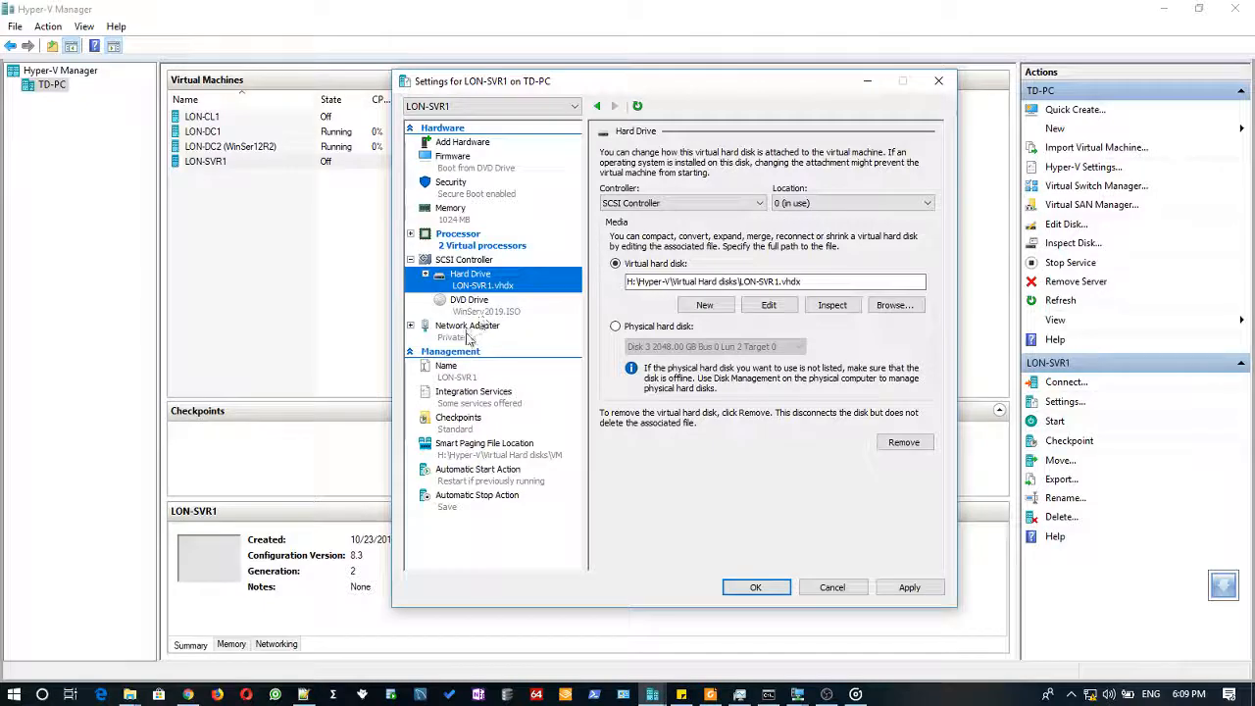
pyautogui.click(467, 325)
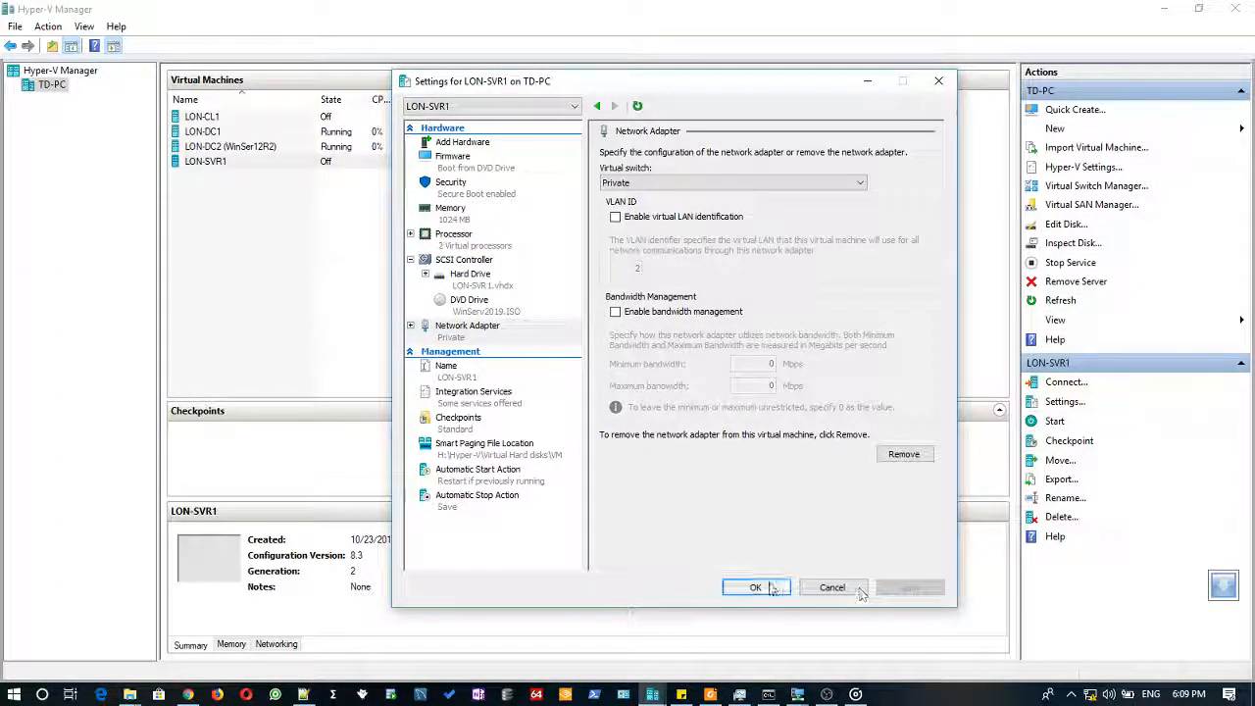
pyautogui.click(755, 587)
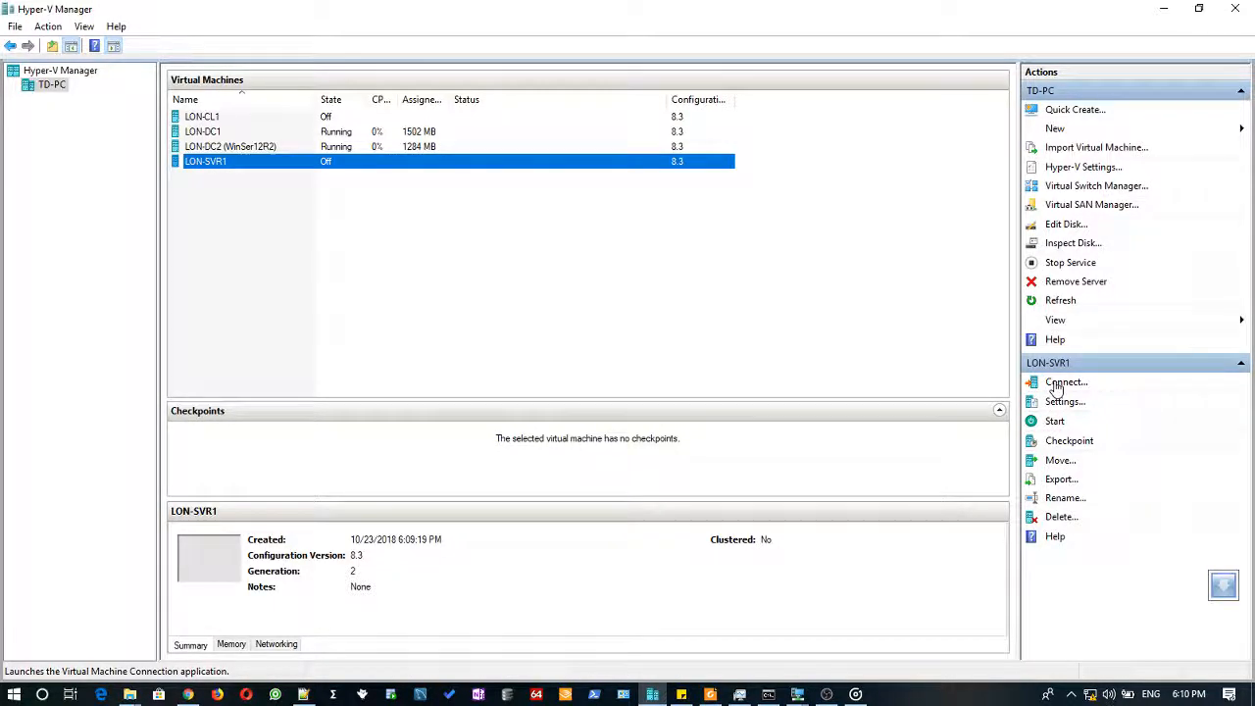
pyautogui.click(1066, 382)
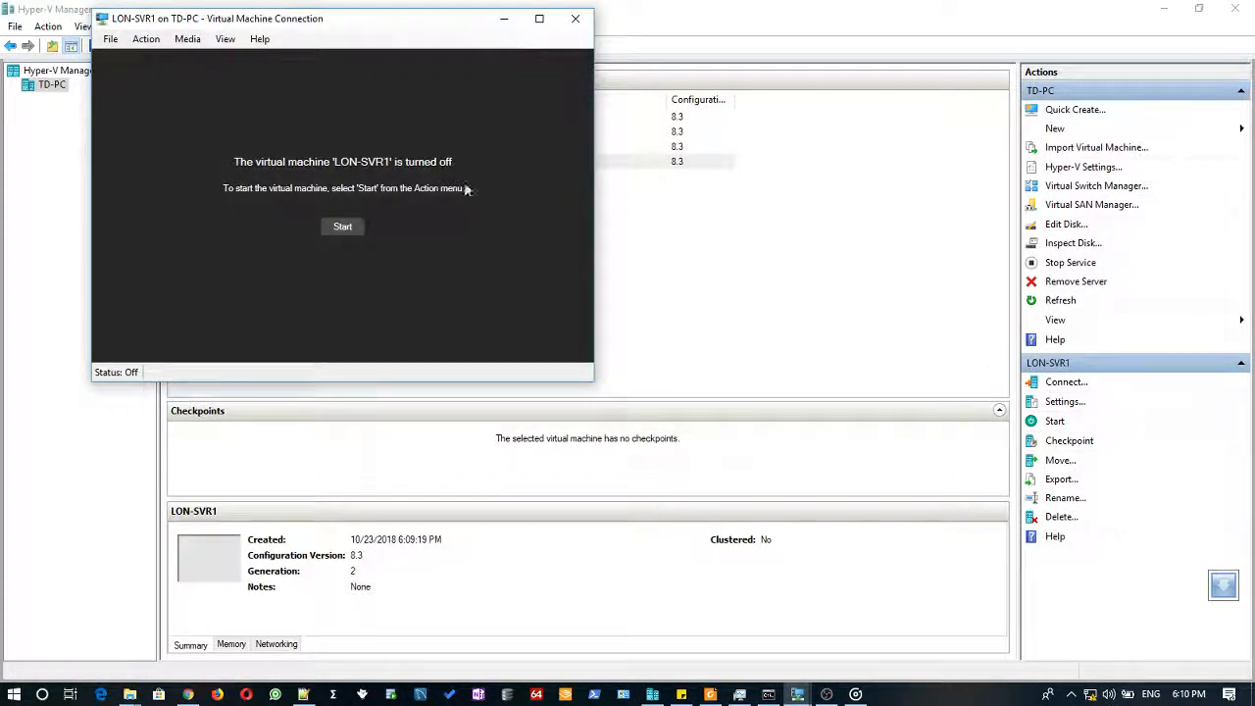